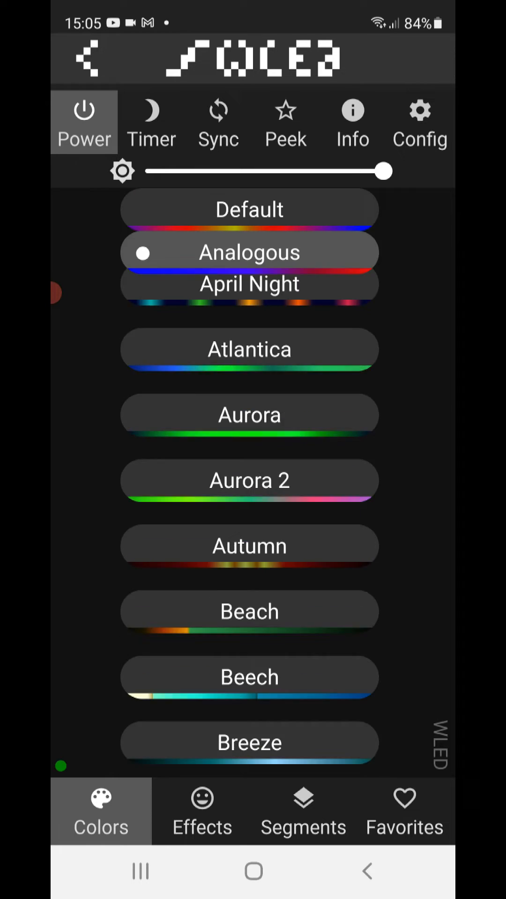
Switch WLED's bottom tab to Favorites to show the saved presets list.
click(404, 810)
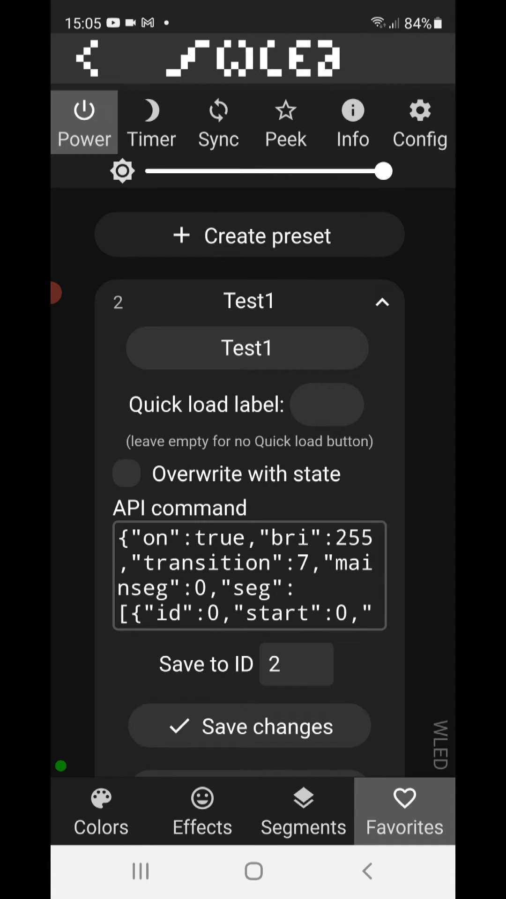
Scroll through the expanded Test1 preset (ID 2) to reveal its API command.
scroll(down, 3)
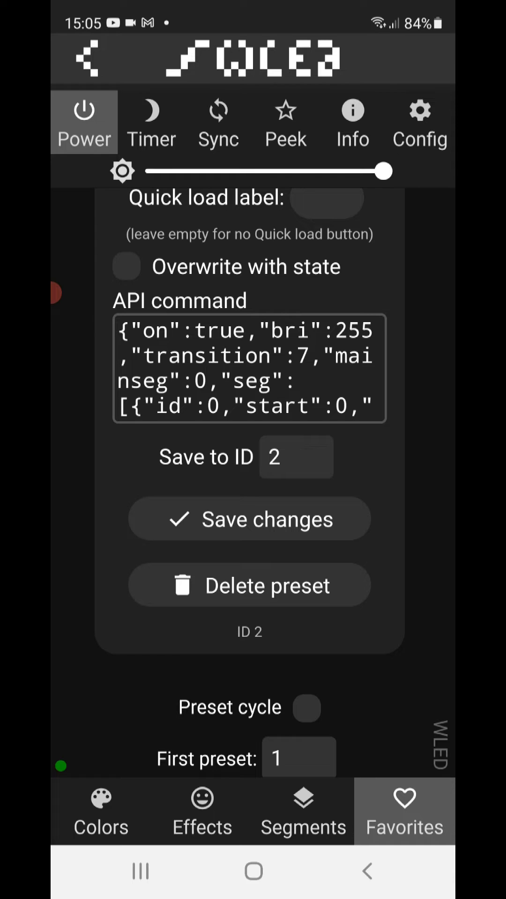
scroll(down, 3)
text(T)
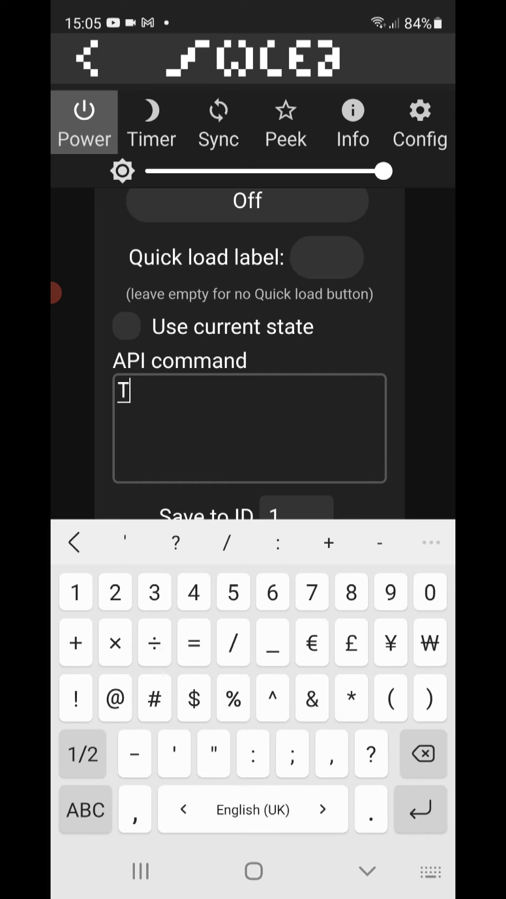
Finish the Off preset's API command as 'T=0', saving to ID 1.
text(=0)
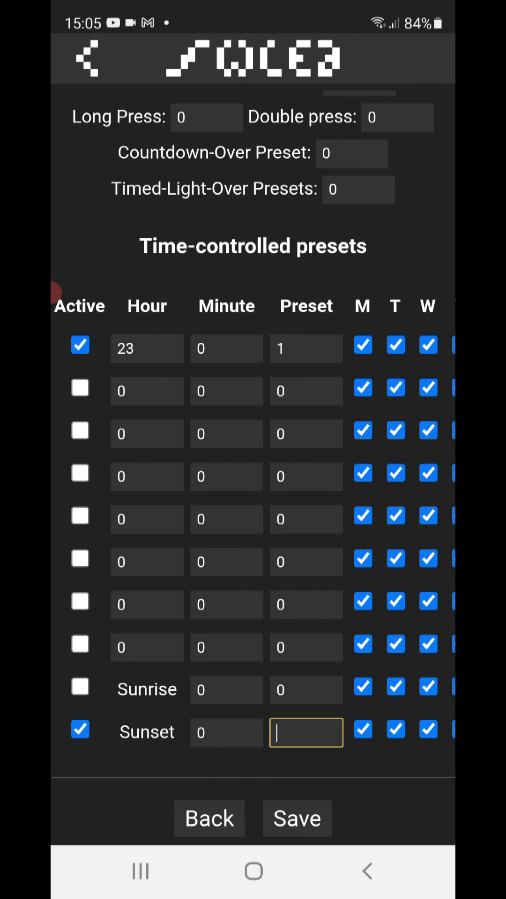
Select the Preset field of the active Sunset schedule row.
click(305, 733)
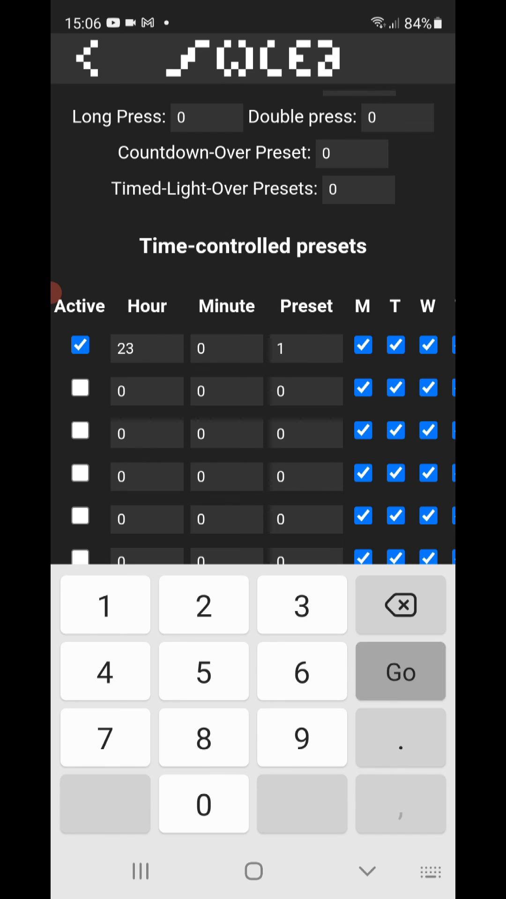